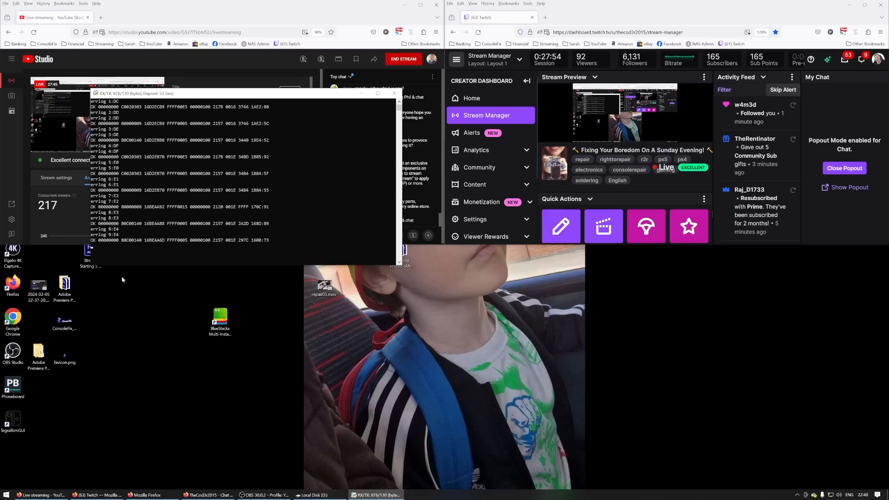
mouse_move(125, 244)
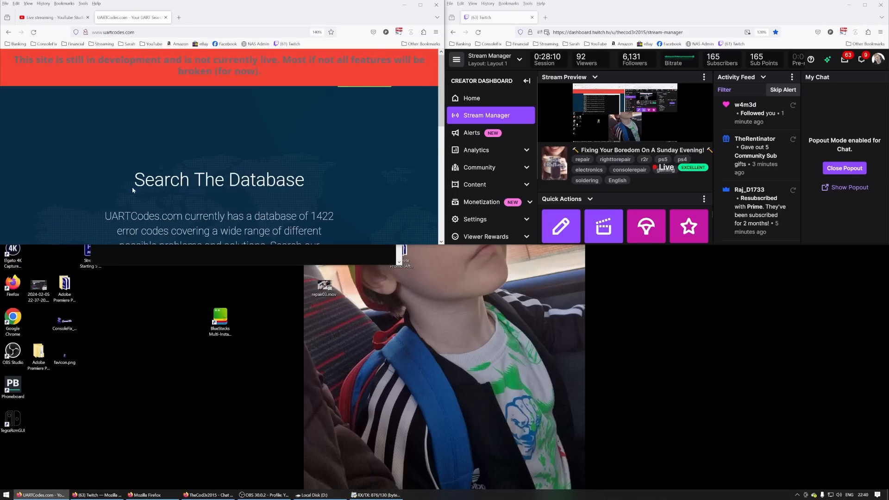
Step: Search the UARTCodes database for log error codes 80C00140 and 16BEAA92, the latter returning no results
scroll("down", 3)
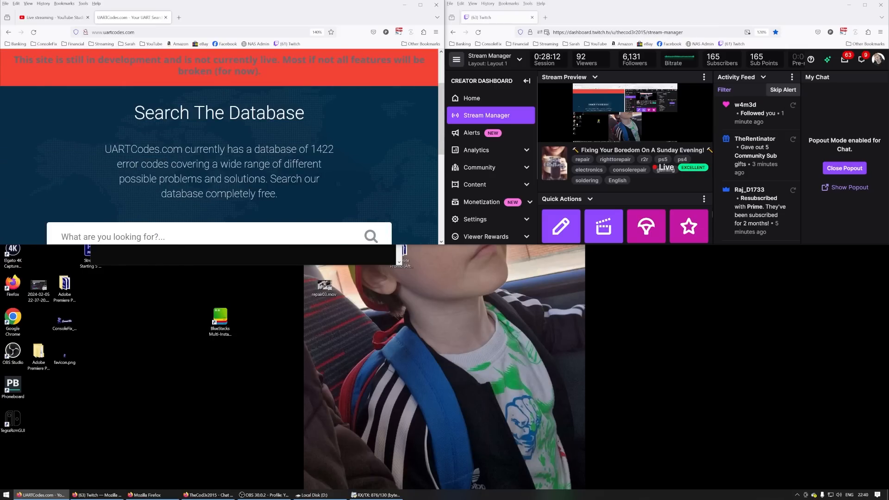
type("80C00140")
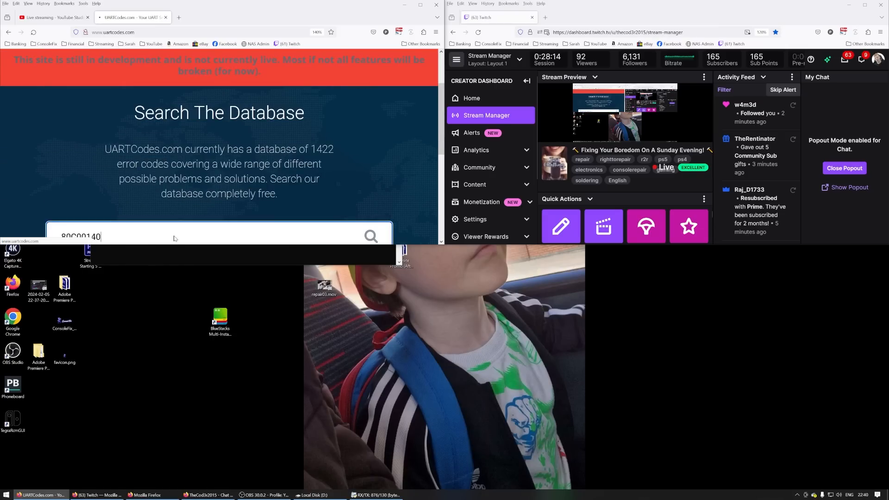
left_click(370, 236)
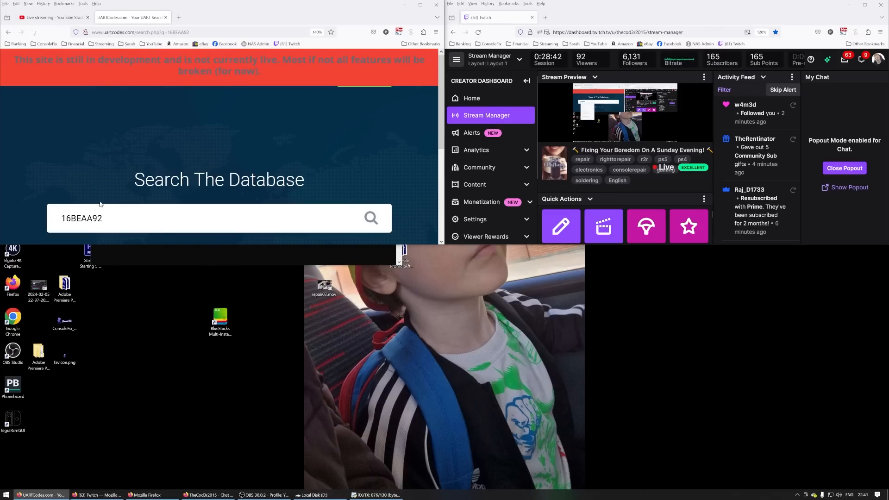
left_click(370, 218)
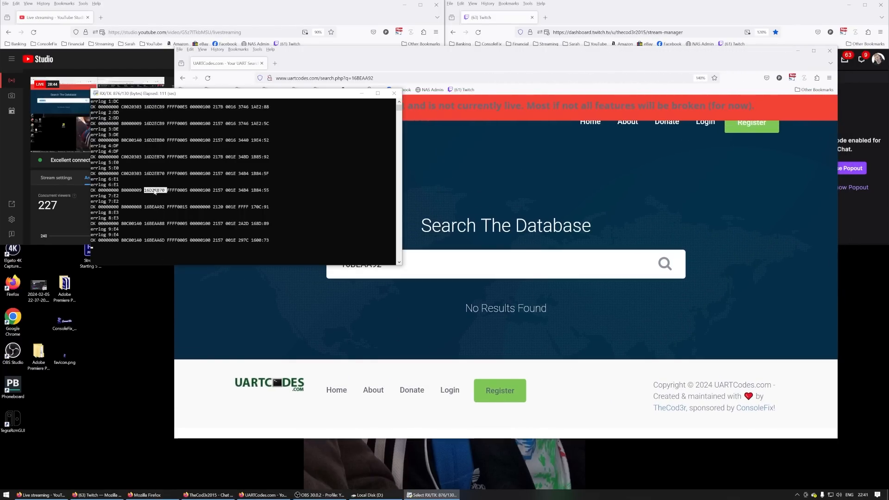
Step: Copy codes from the terminal and search 16D2EB70, 80000008 and 80000009, finding power outage entries
right_click(361, 264)
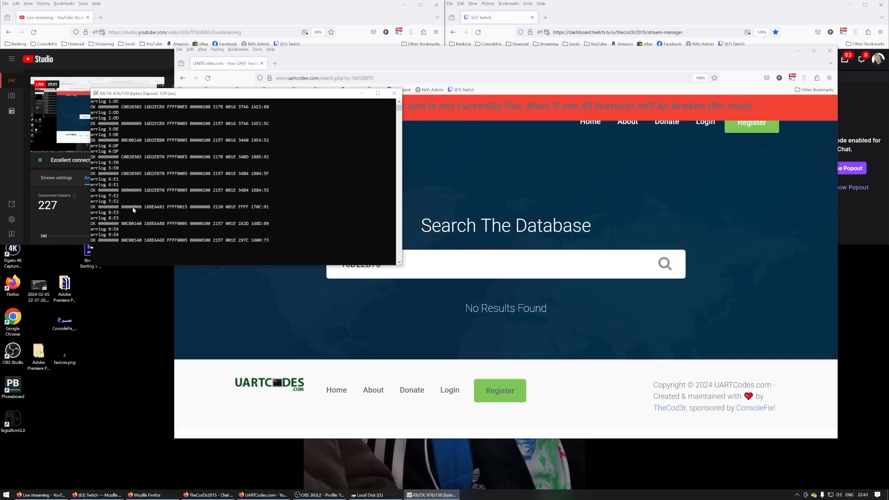
type("80000008")
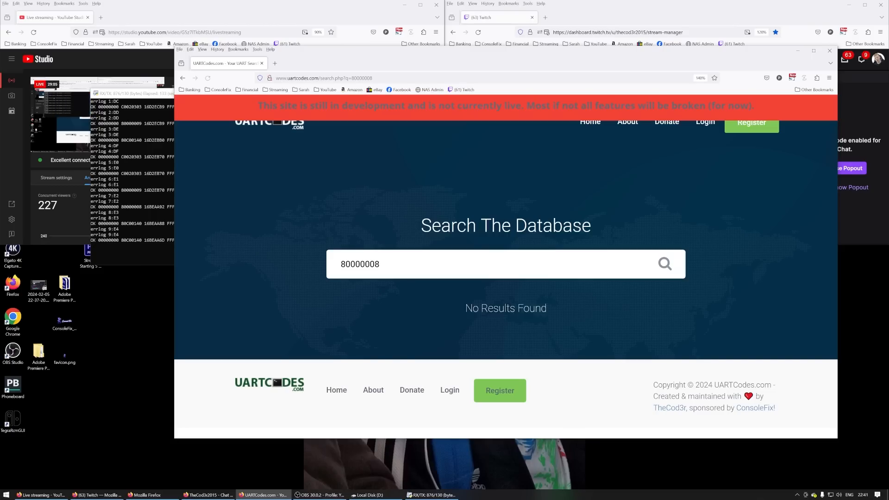
left_click(505, 264)
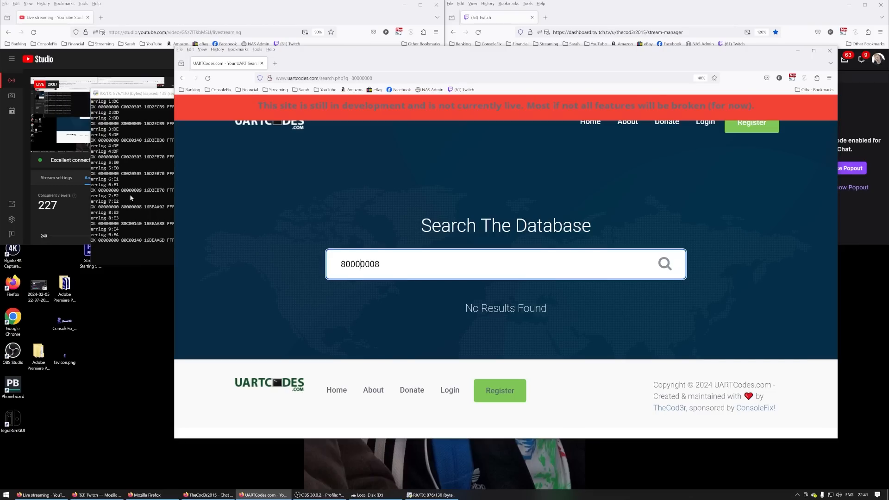
left_click(505, 264)
type("C0020303")
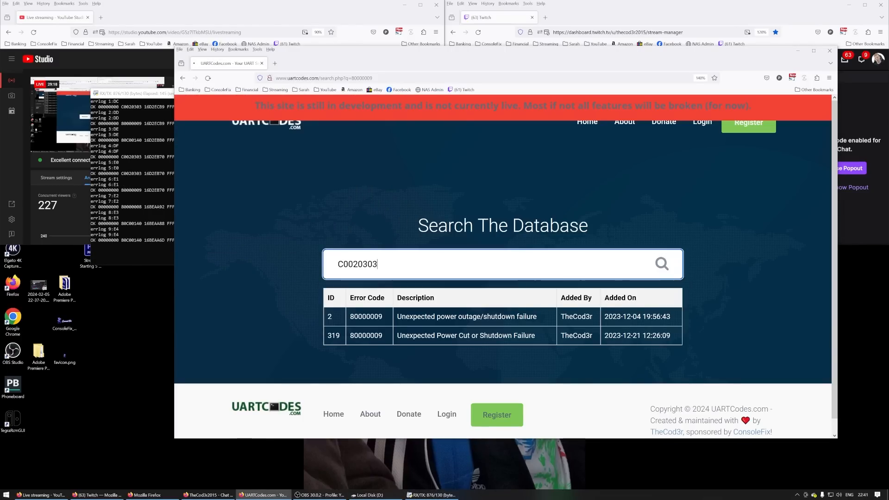
Step: Look up C0020303 (APU not responding) and 80C00140 (APU freeze, GDDR6 data line problem)
left_click(661, 264)
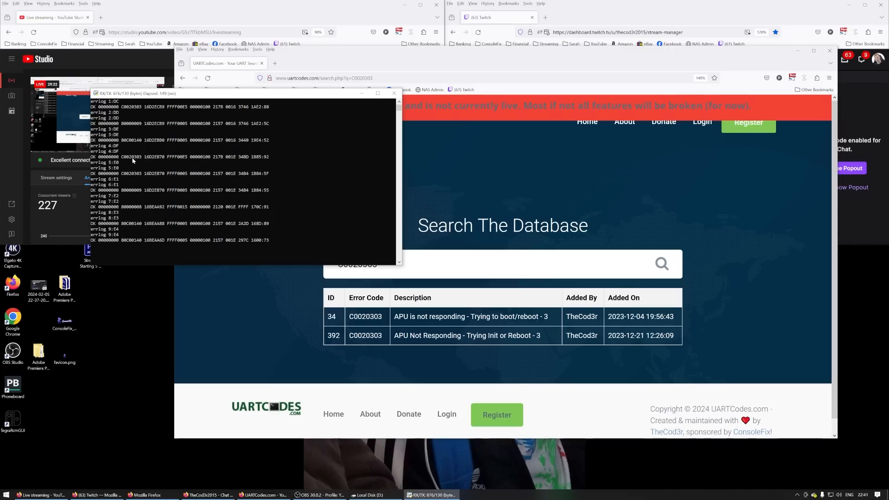
double_click(130, 139)
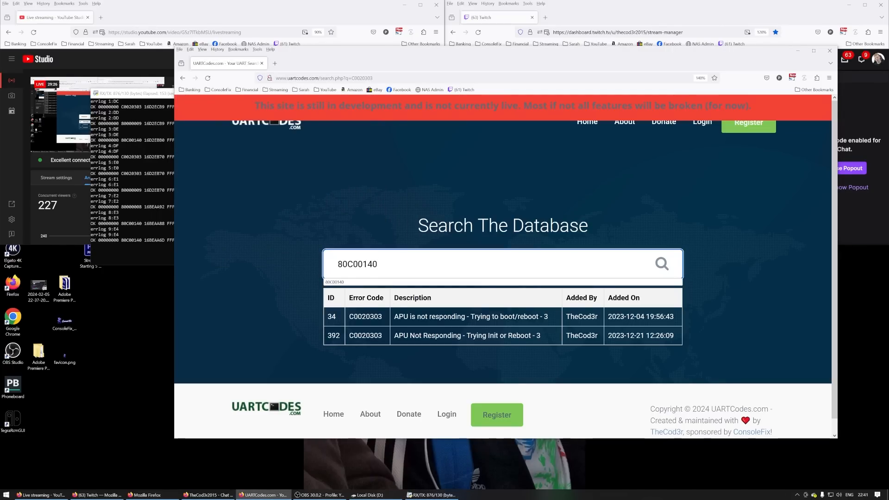
left_click(661, 264)
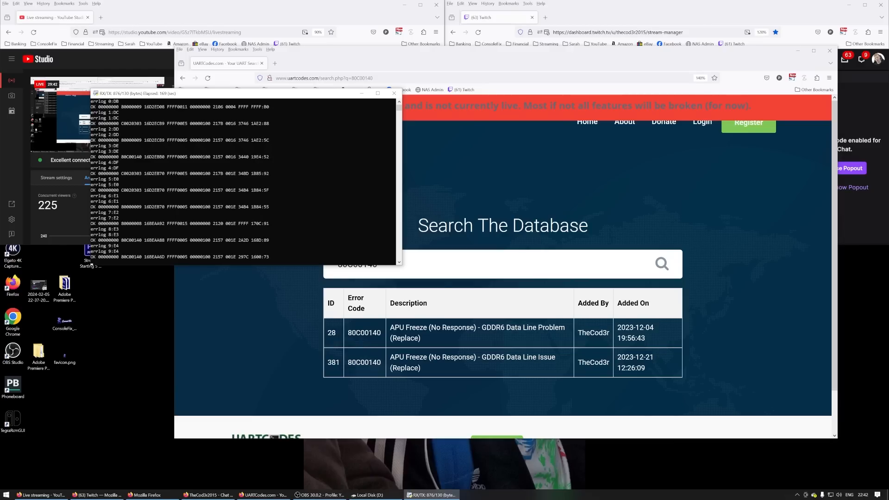
type("C0020303")
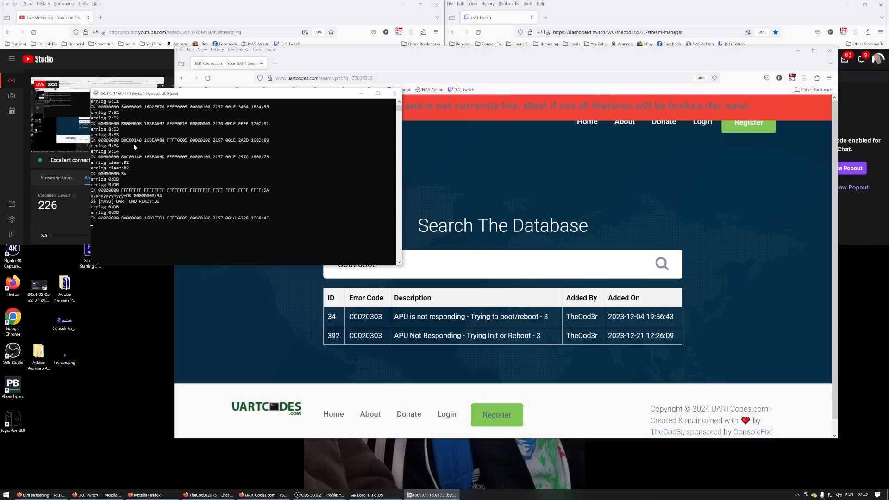
Step: Pick a code from the refreshed terminal log and search 80000009 again for the shutdown failure entries
double_click(131, 218)
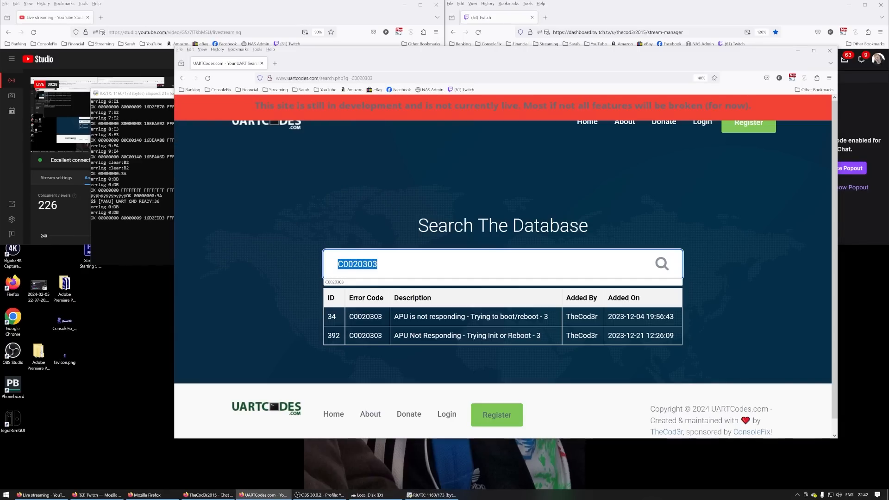
type("80000009")
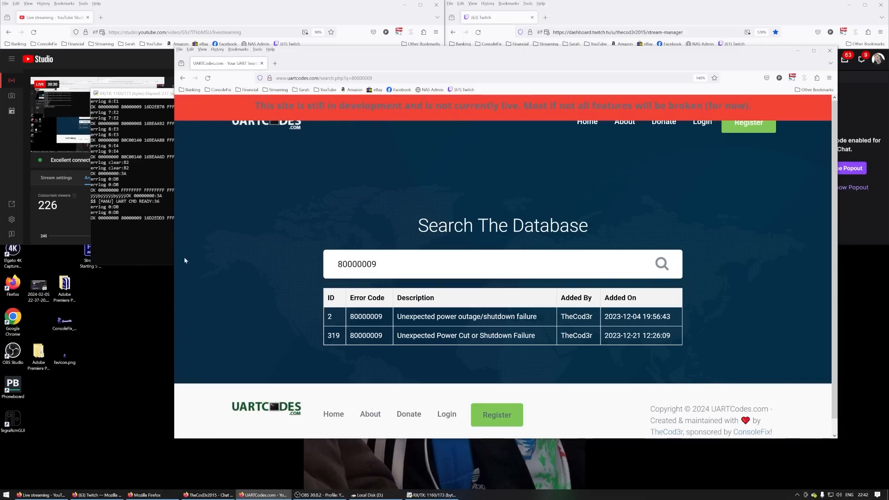